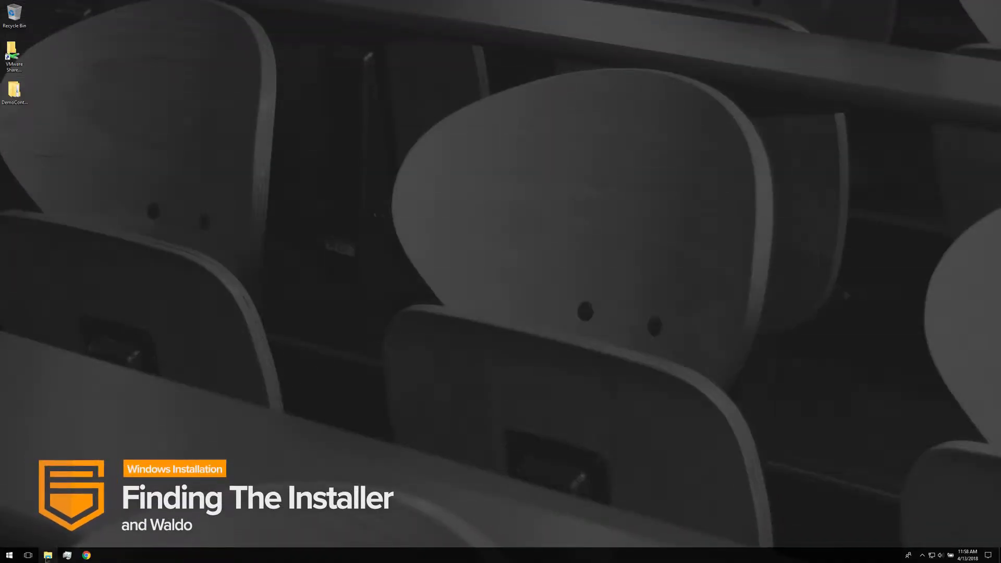
- Show the Downloads folder holding the Galileo-2018 .msi installer package
{"action": "left_click", "coordinate": [47, 553]}
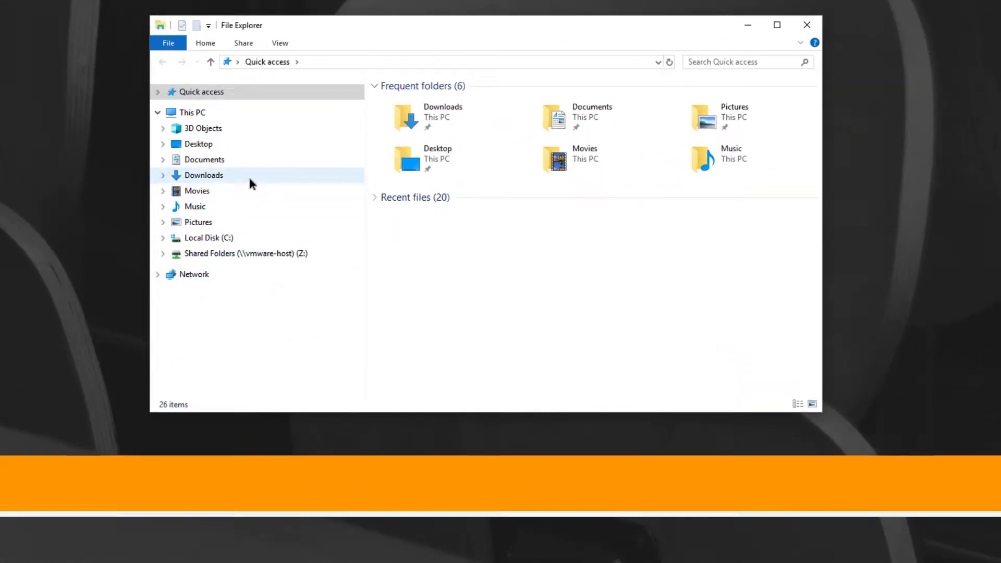
{"action": "left_click", "coordinate": [204, 175]}
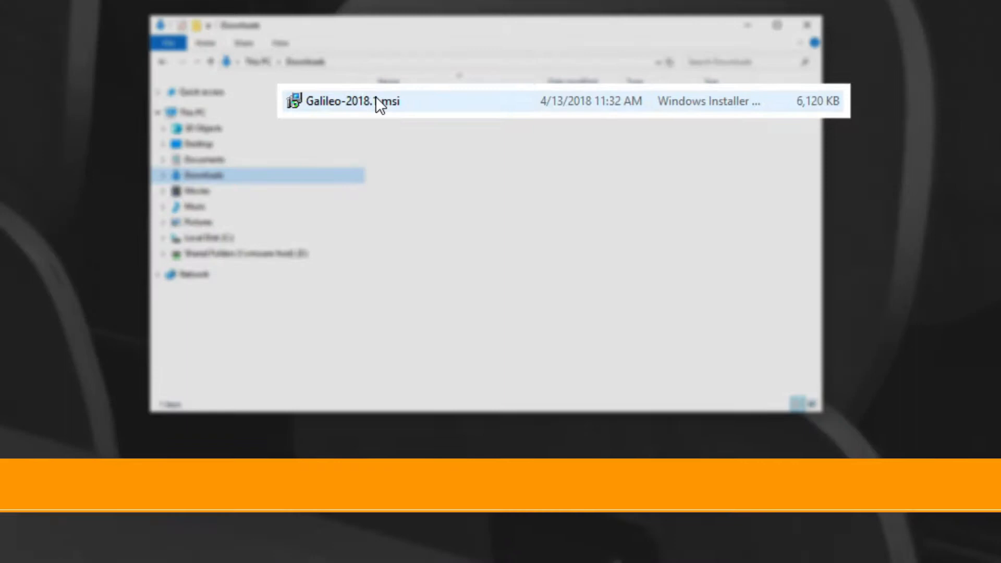
- Launch the Galileo .msi installer and accept its License Agreement after reviewing the text
{"action": "double_click", "coordinate": [350, 101]}
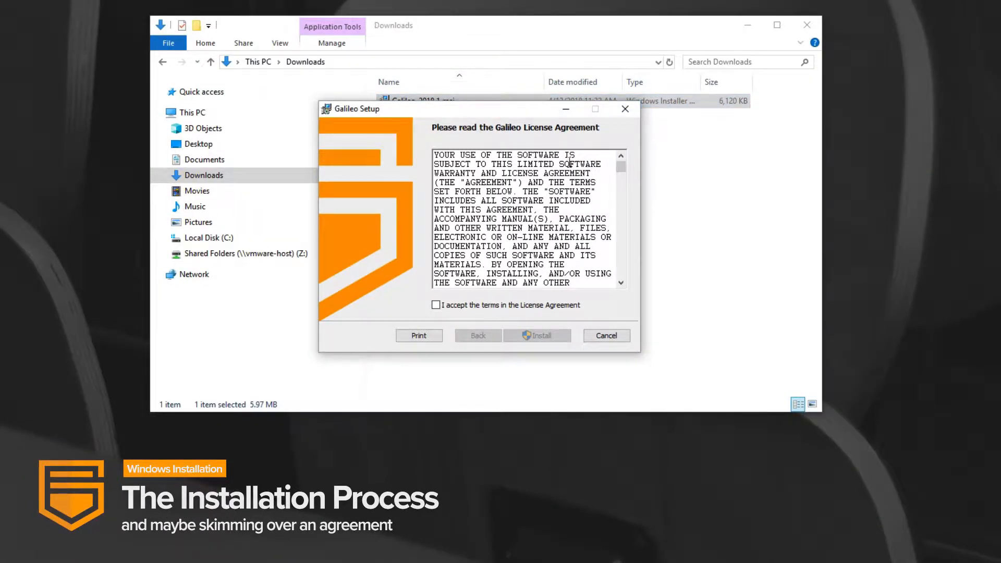
{"action": "scroll", "scroll_direction": "down", "scroll_amount": 3}
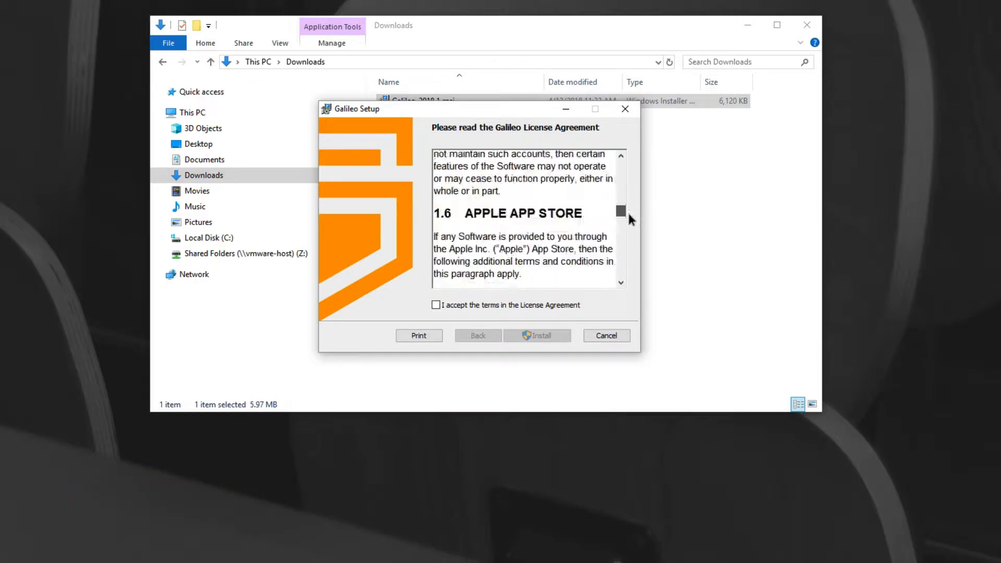
{"action": "scroll", "scroll_direction": "down", "scroll_amount": 3}
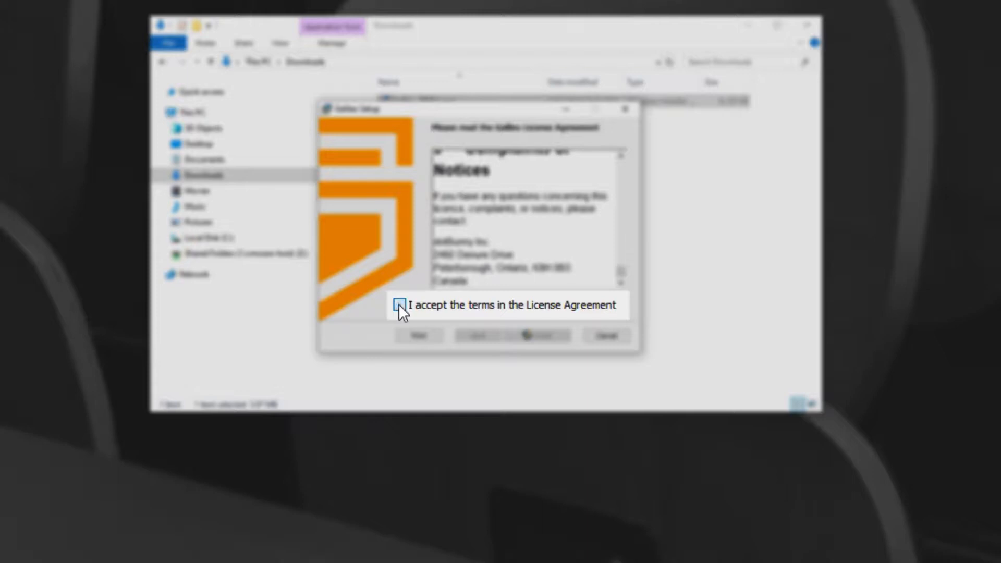
{"action": "left_click", "coordinate": [436, 304]}
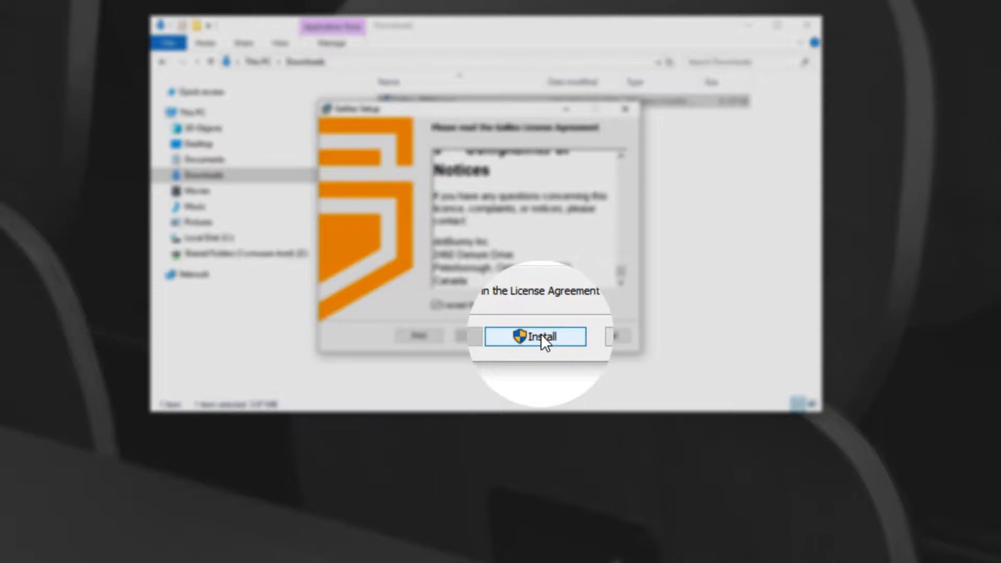
- Install Galileo, granting User Account Control permission, and finish with Launch Galileo checked
{"action": "left_click", "coordinate": [534, 337]}
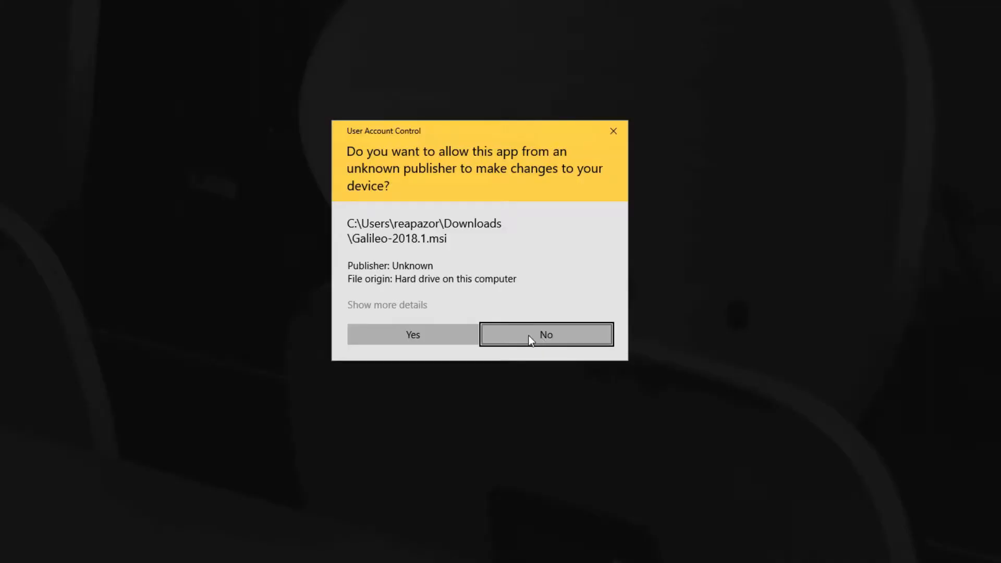
{"action": "left_click", "coordinate": [413, 335]}
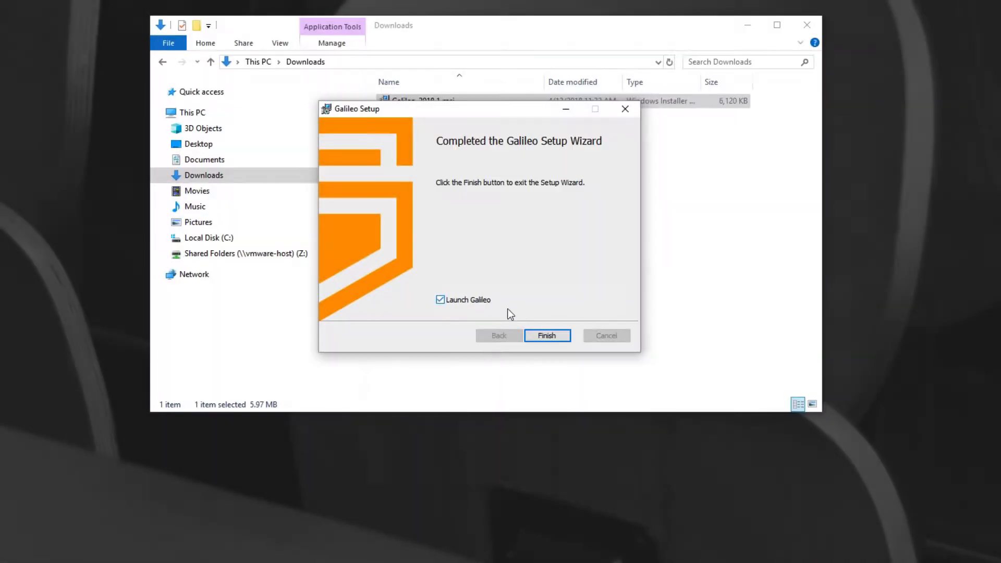
{"action": "left_click", "coordinate": [546, 335]}
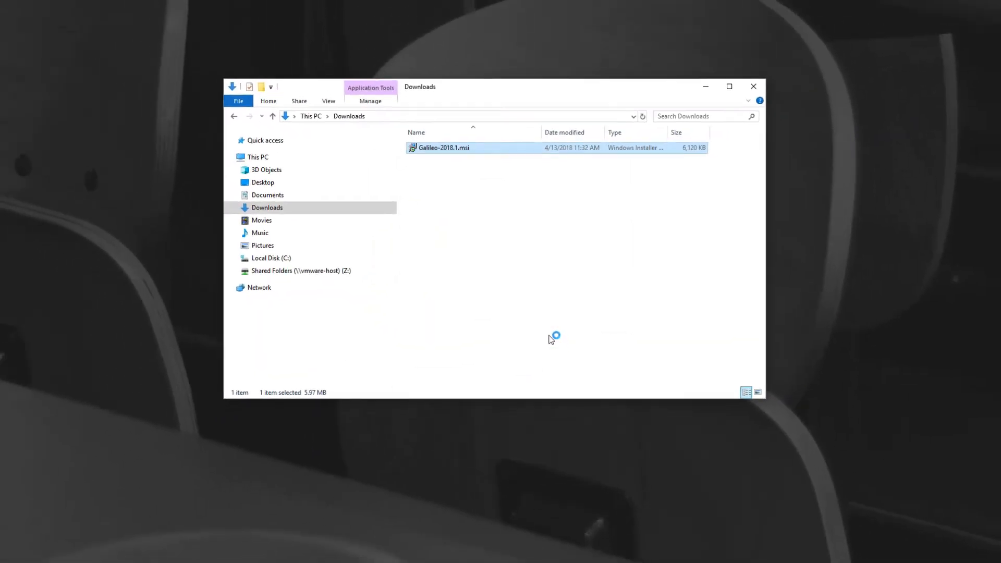
- Launch Galileo from its desktop shortcut and locate its entry in the Start menu apps list
{"action": "left_click", "coordinate": [752, 86]}
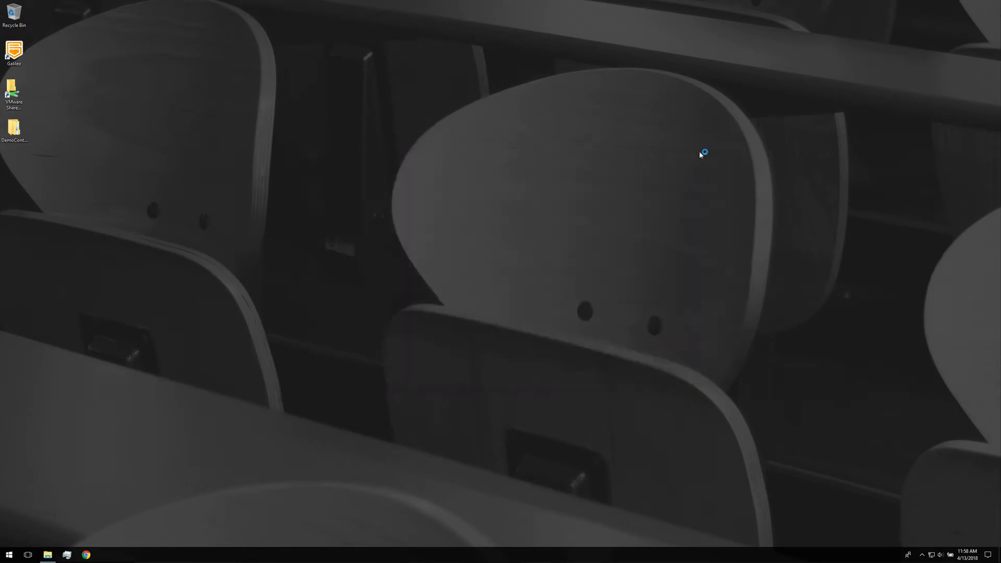
{"action": "double_click", "coordinate": [13, 54]}
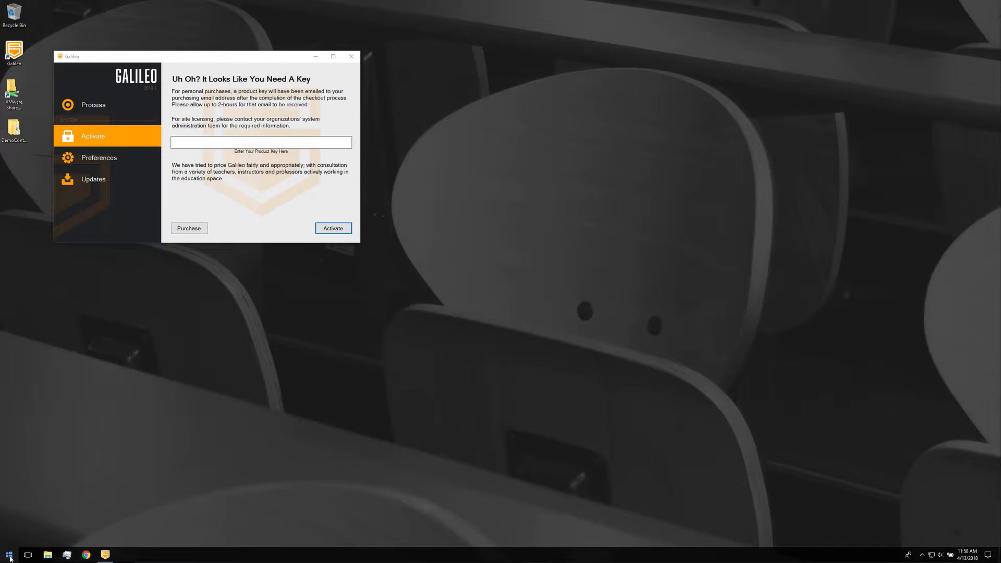
{"action": "left_click", "coordinate": [8, 553]}
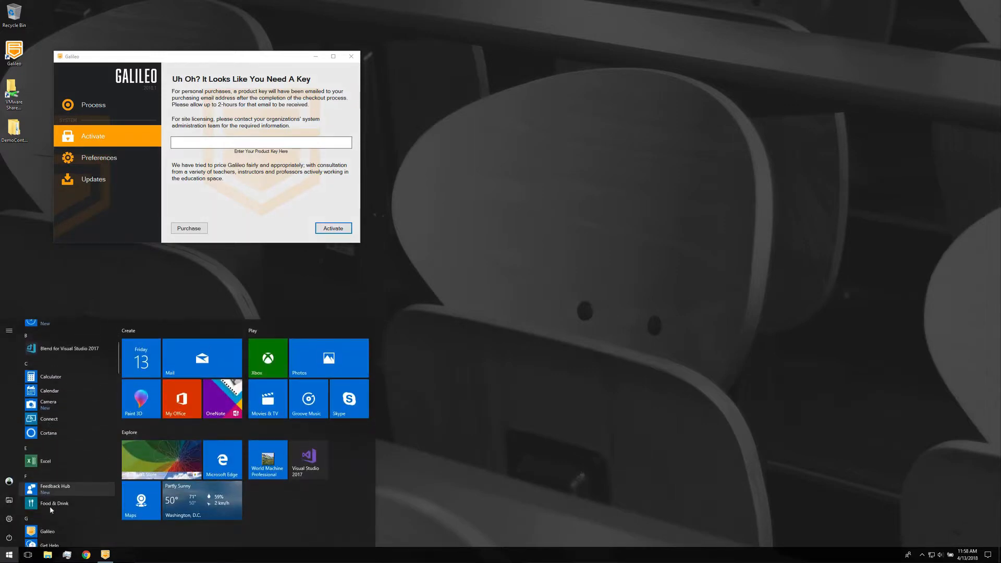
{"action": "scroll", "scroll_direction": "down", "scroll_amount": 3}
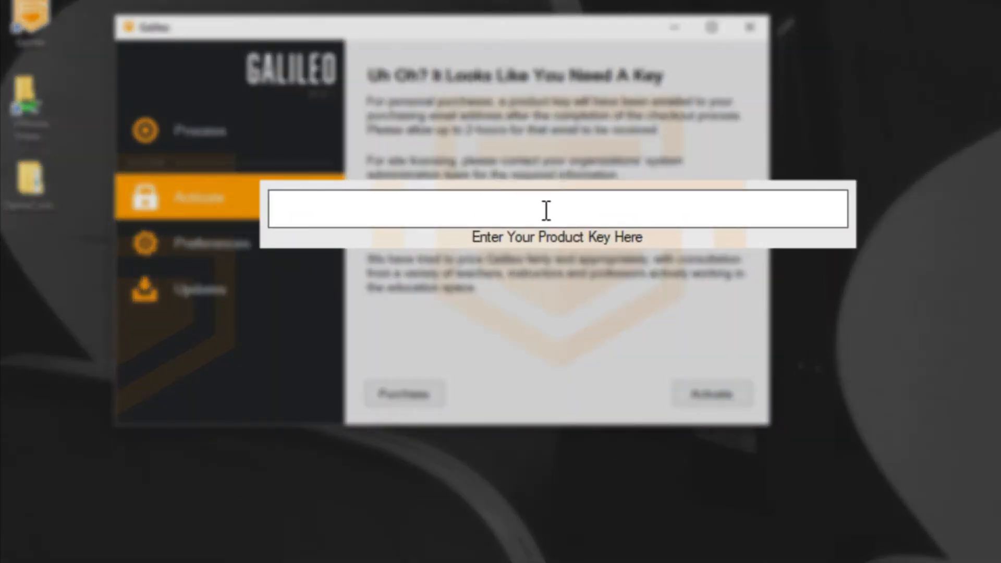
- Enter product key HERE-IS-MY-COOL-KEY and submit it for activation
{"action": "type", "text": "HERE-"}
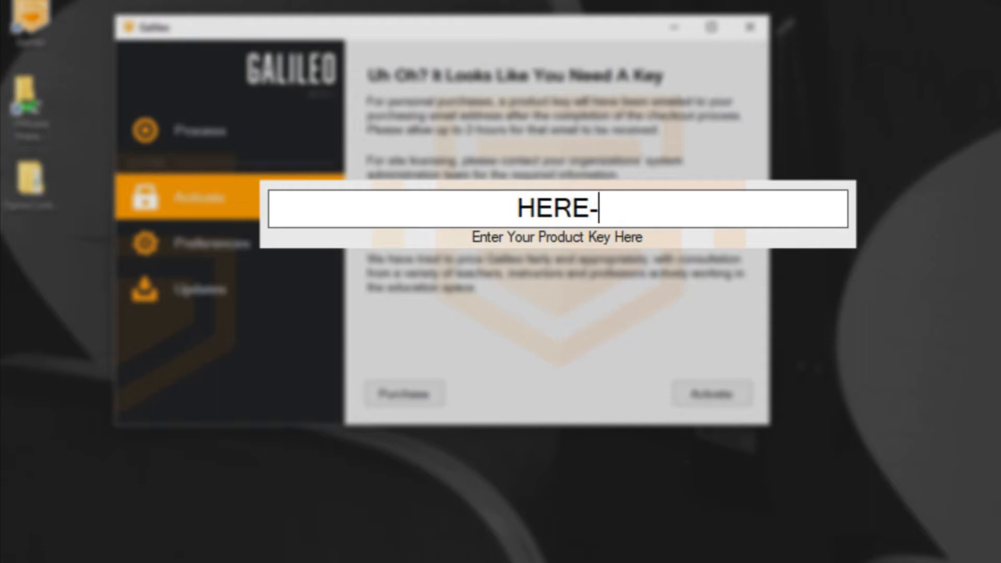
{"action": "type", "text": "IS-MY"}
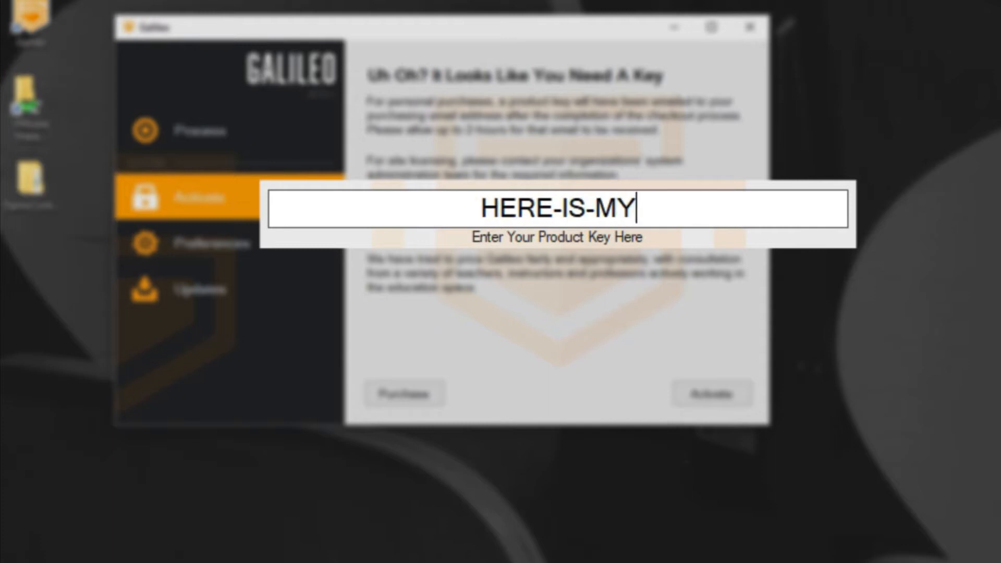
{"action": "type", "text": "-COOL-KEY"}
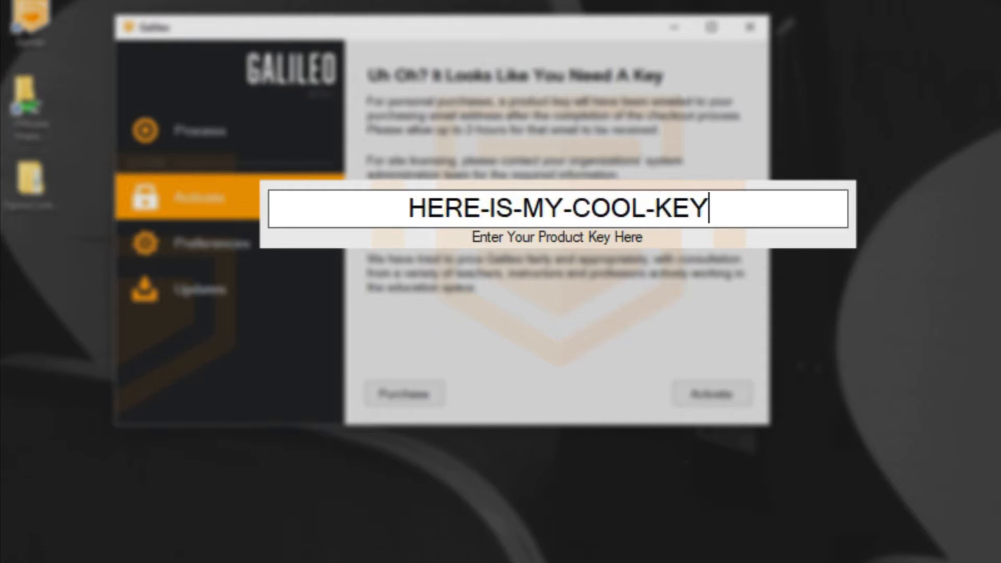
{"action": "left_click", "coordinate": [711, 394]}
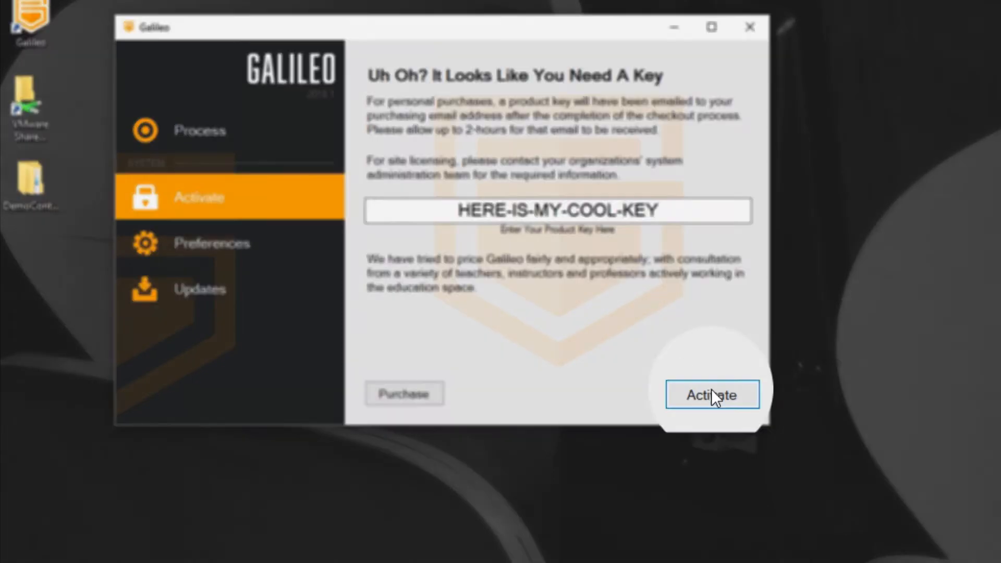